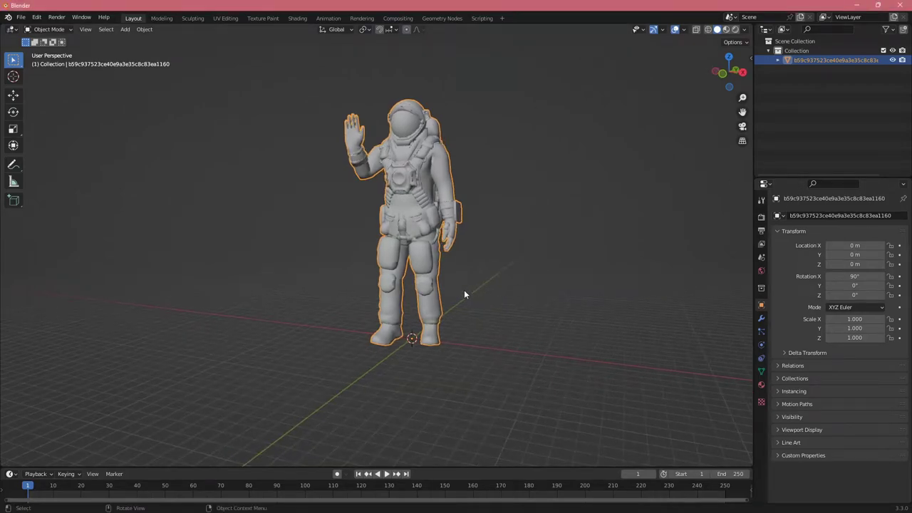
Add a single-bone armature at the world origin beside the astronaut model.
left_click_drag(463, 292, 441, 295)
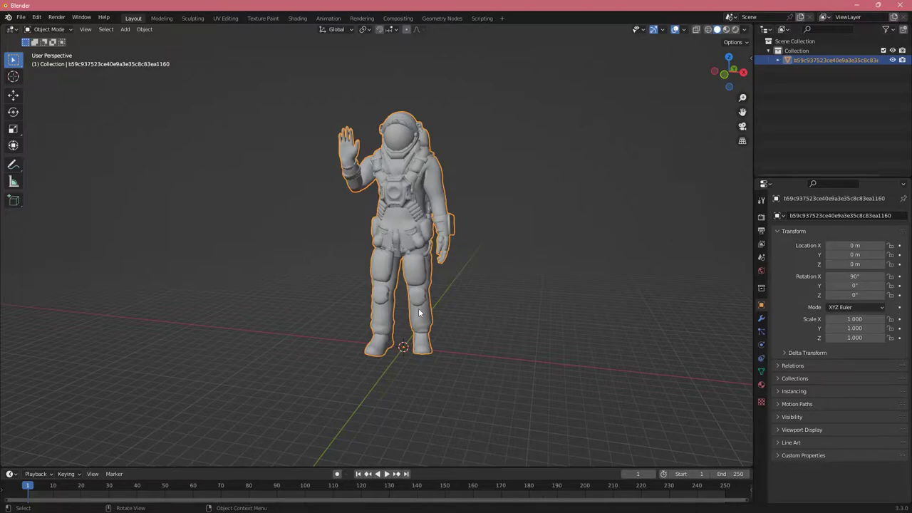
mouse_move(405, 285)
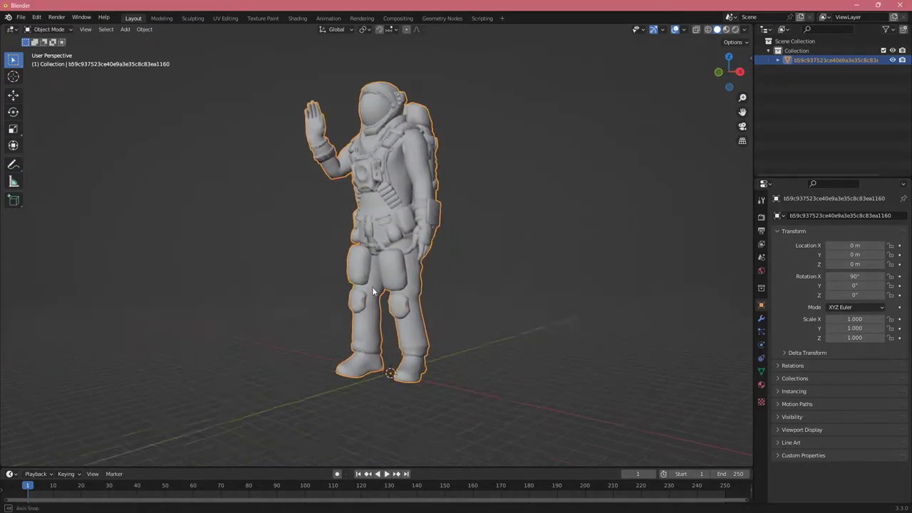
left_click_drag(391, 285, 396, 278)
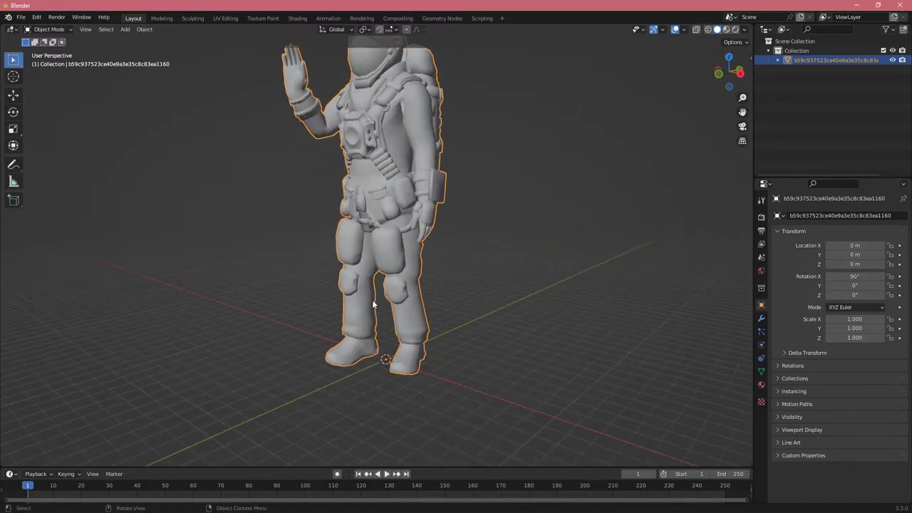
left_click(125, 28)
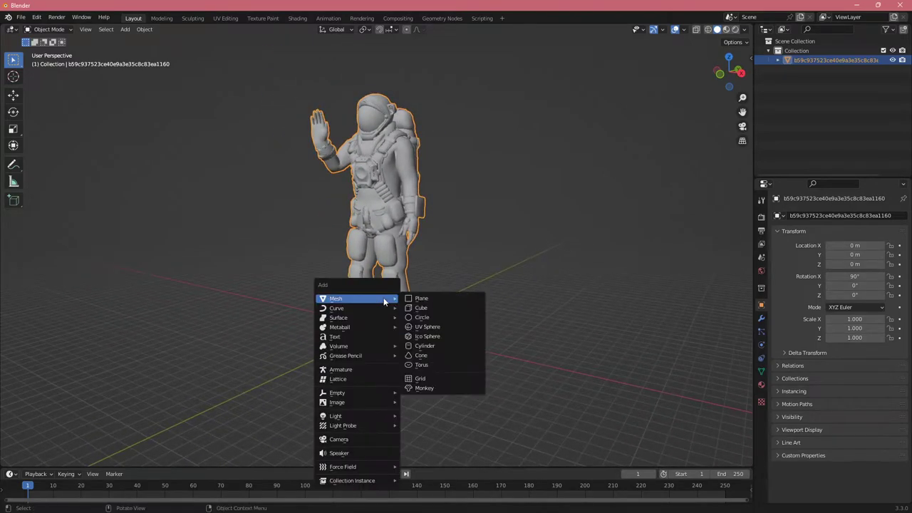
left_click(126, 29)
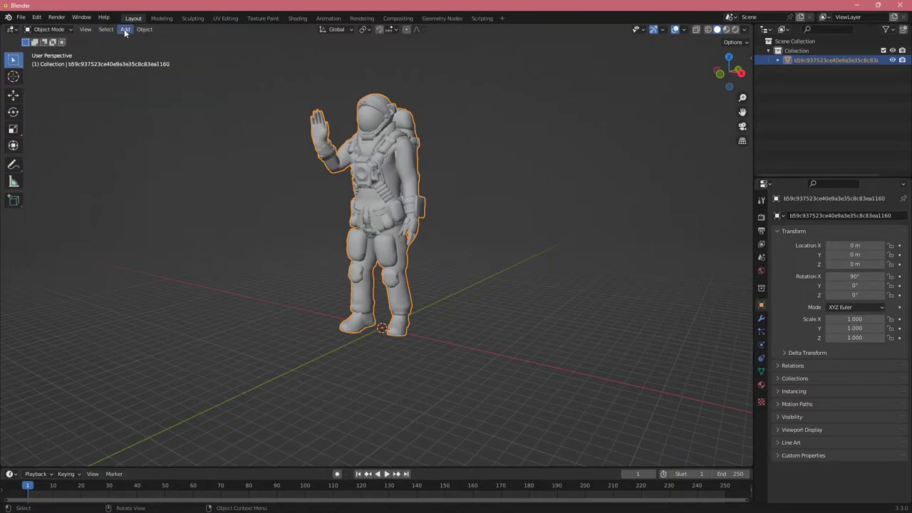
left_click(125, 28)
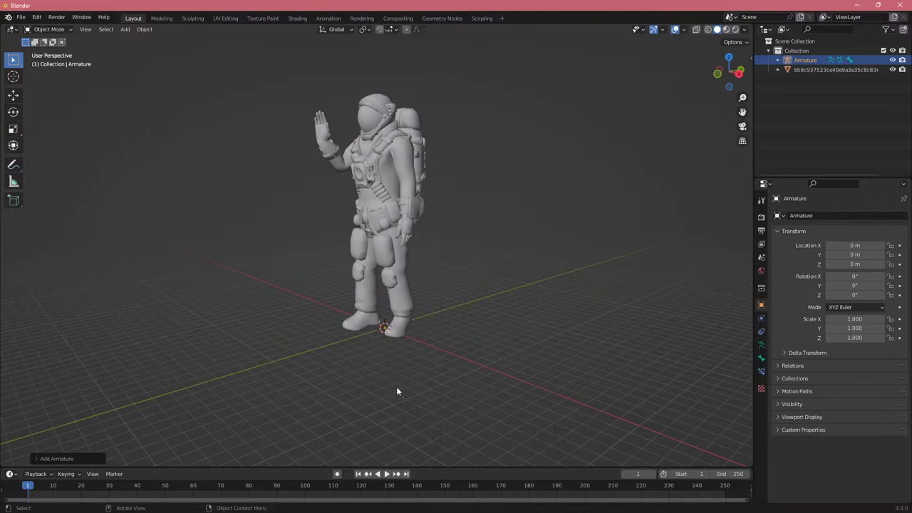
scroll("up", 3)
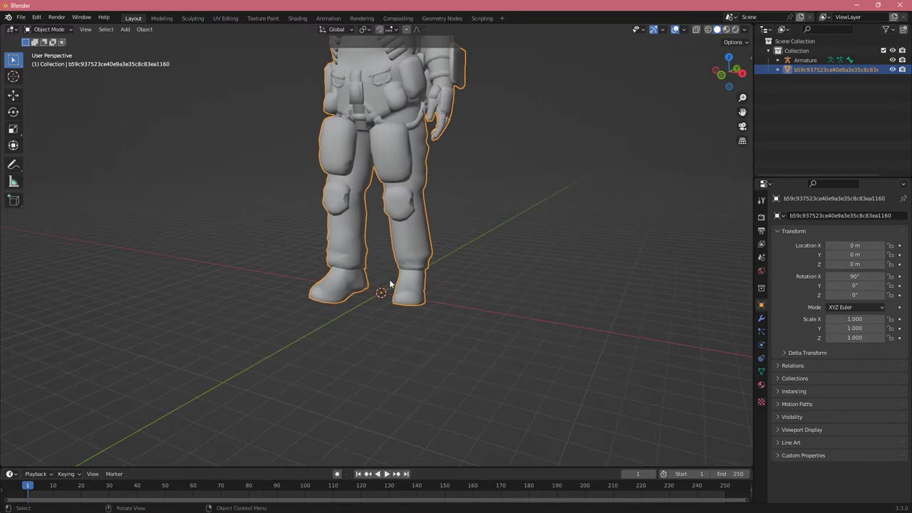
Apply All Transforms to the astronaut mesh so its scale reads 0.01 on every axis.
key("s")
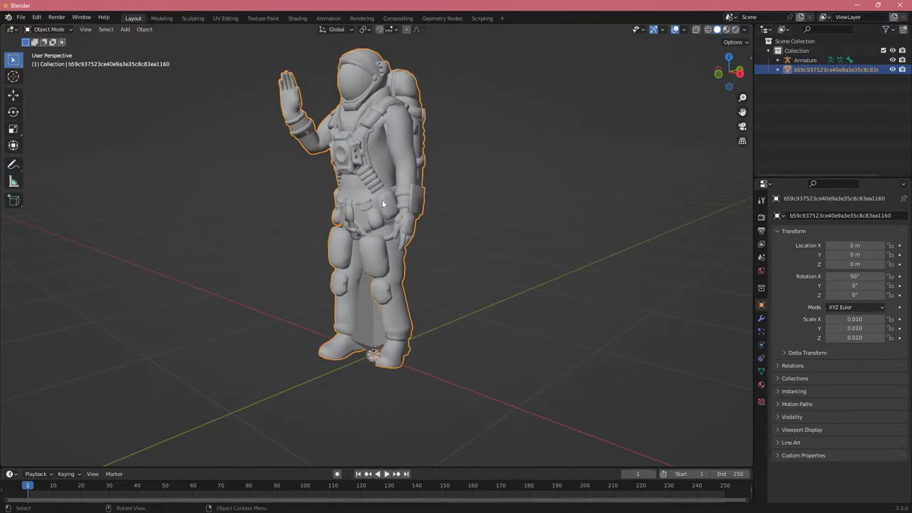
key("n")
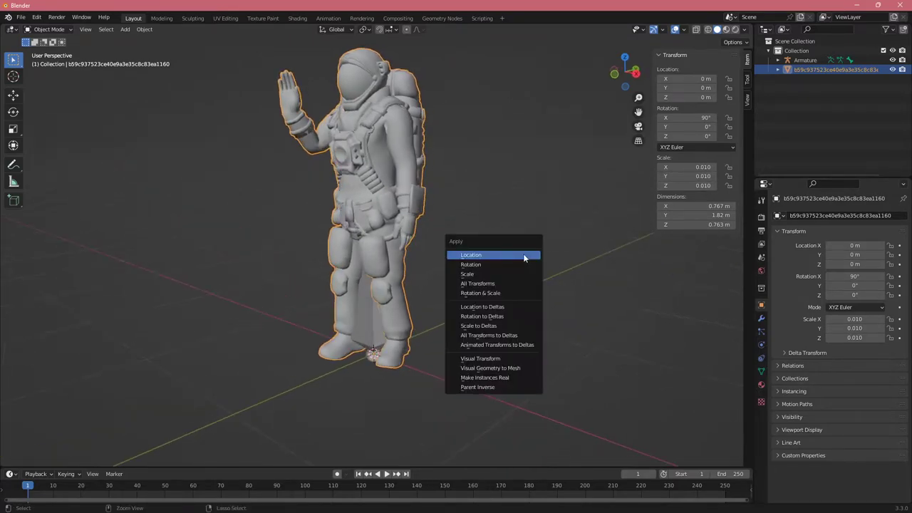
left_click(478, 282)
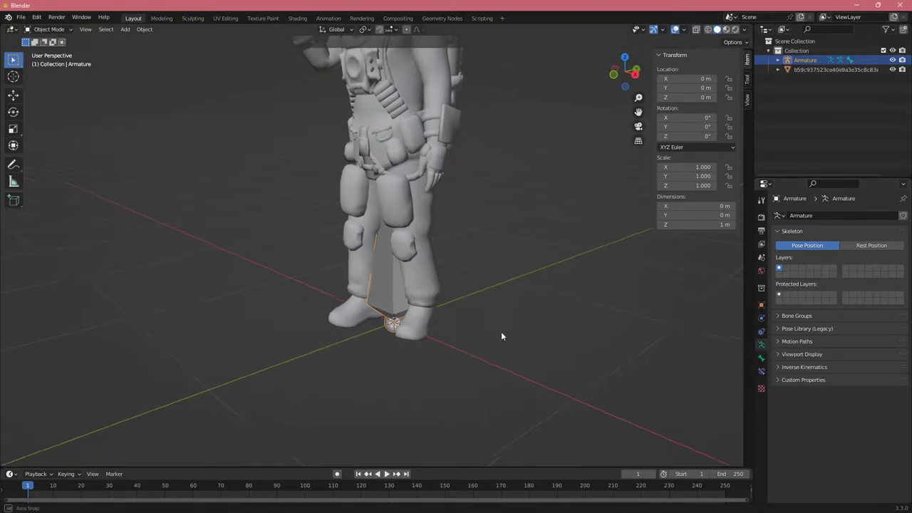
Expand the armature's Viewport Display settings to draw its bones In Front.
left_click_drag(501, 337, 468, 326)
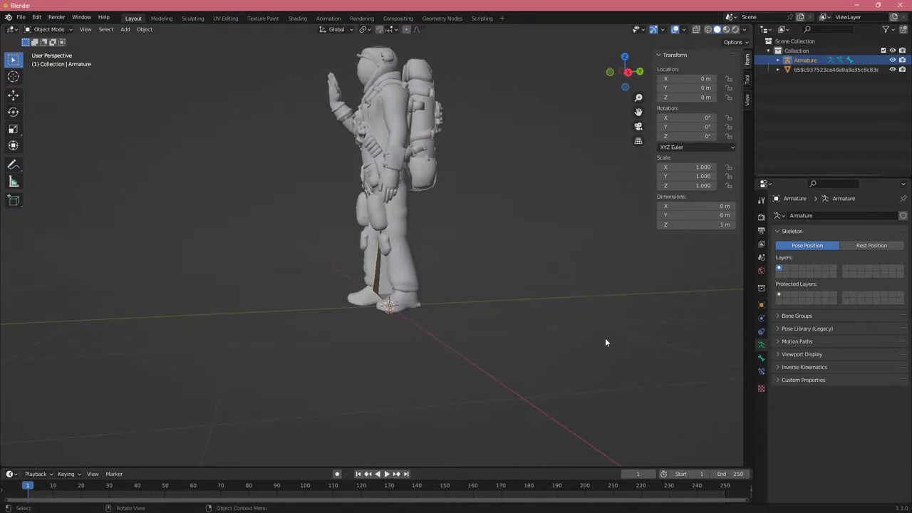
left_click(801, 353)
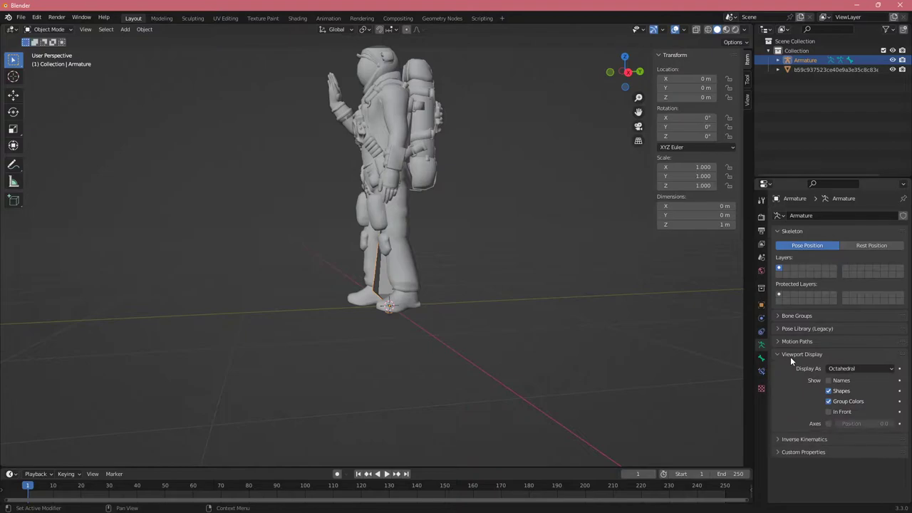
mouse_move(816, 362)
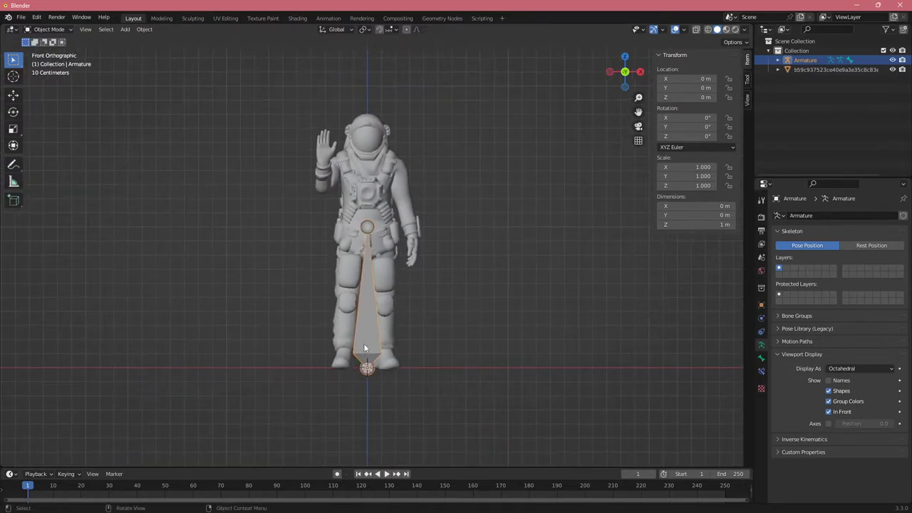
Enter Edit Mode on the armature to reposition its bone at hip height.
key("Tab")
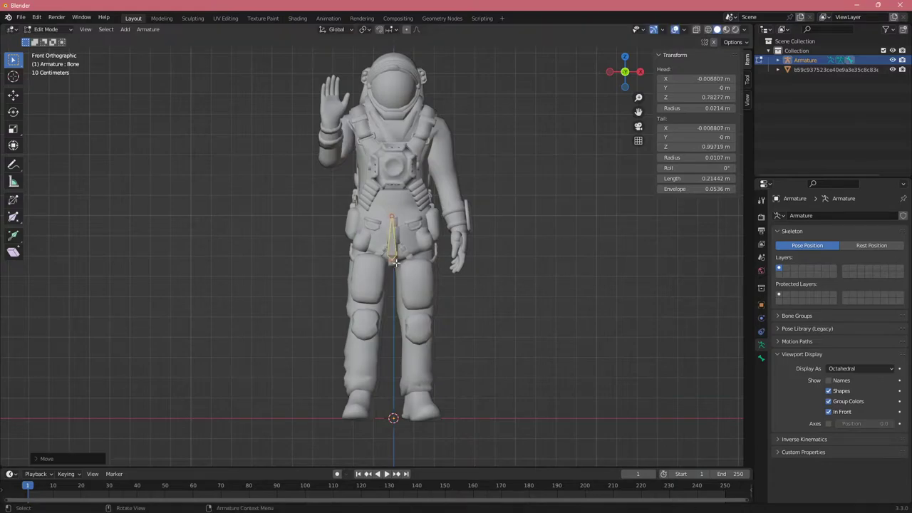
mouse_move(408, 298)
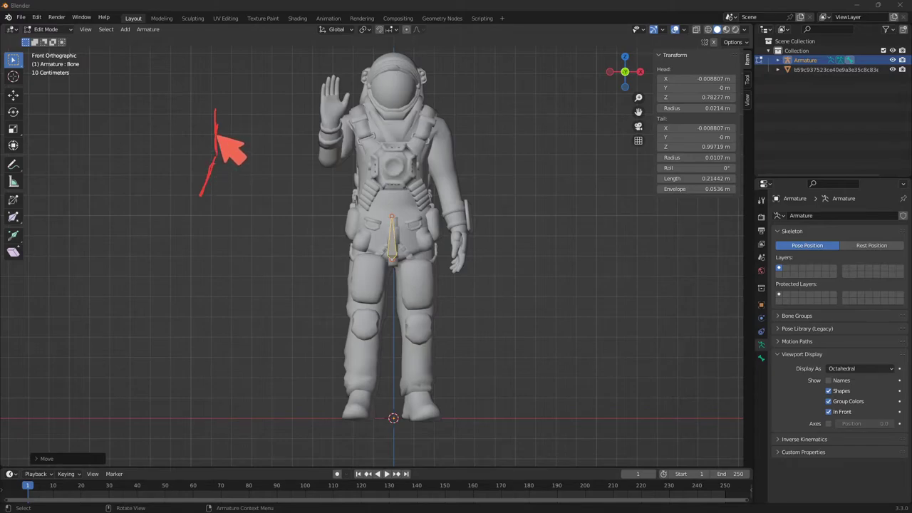
mouse_move(239, 140)
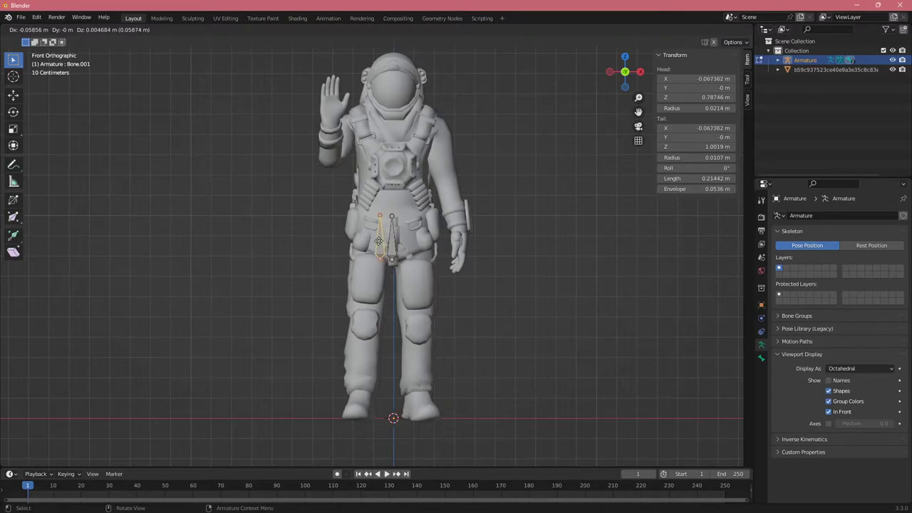
Move Bone.001 onto the thigh and parent it to the hip bone without Connected.
left_click_drag(379, 241, 349, 299)
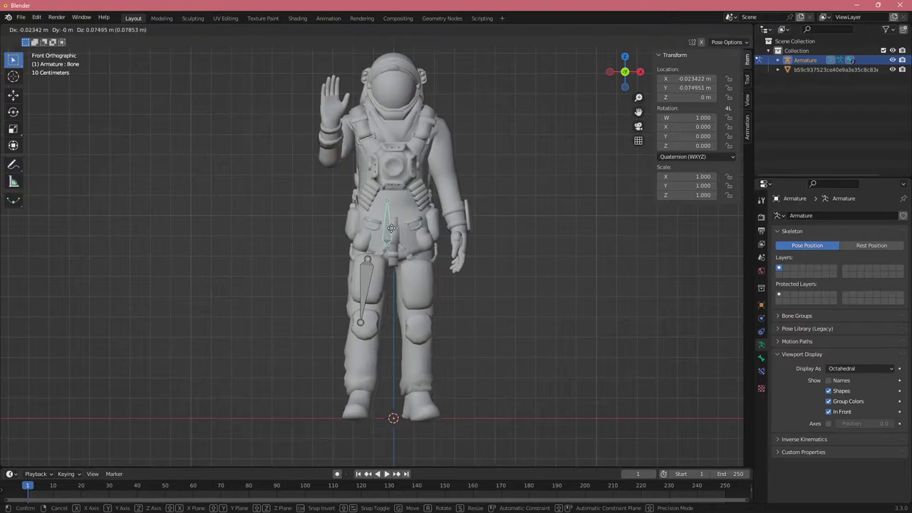
key("Tab")
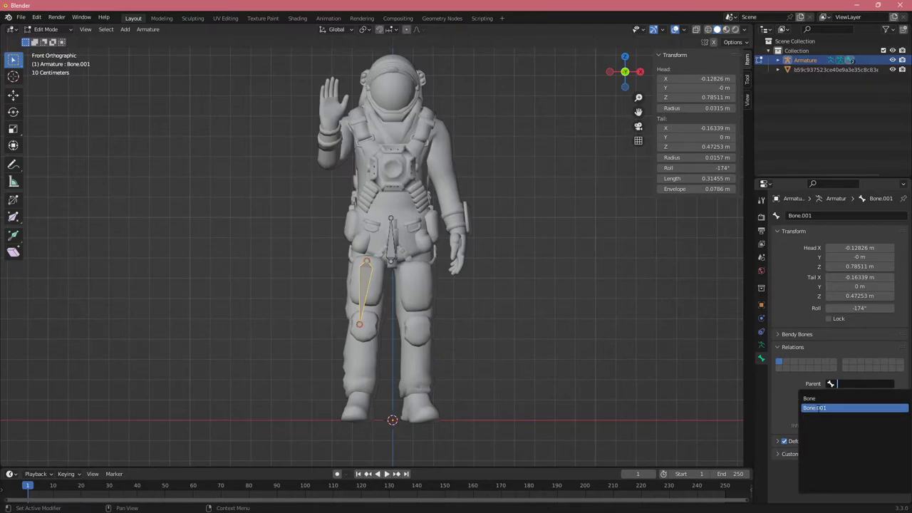
left_click(810, 398)
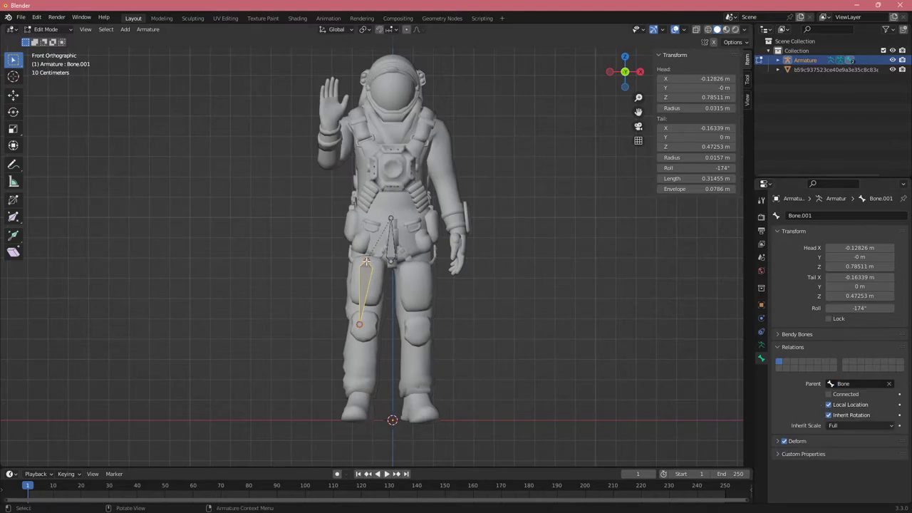
mouse_move(378, 270)
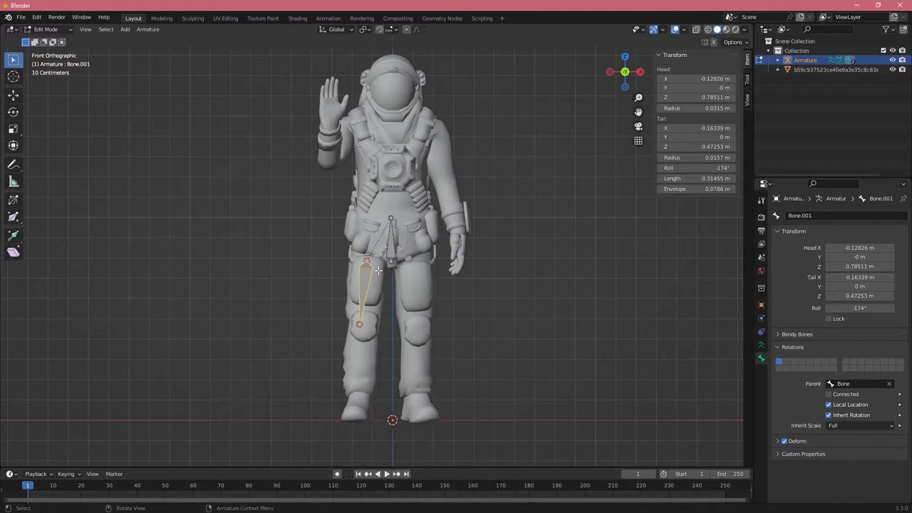
left_click(45, 29)
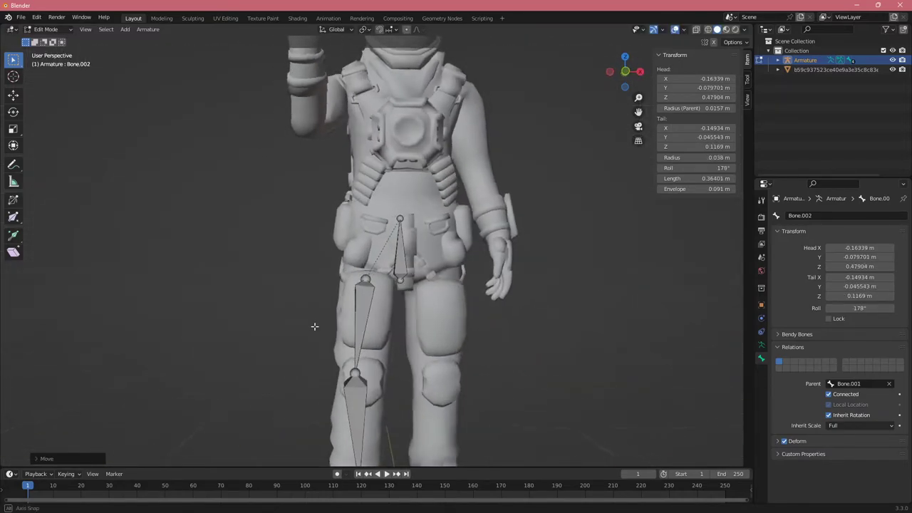
Extrude a shin bone from the thigh bone in front orthographic view.
key("KP_1")
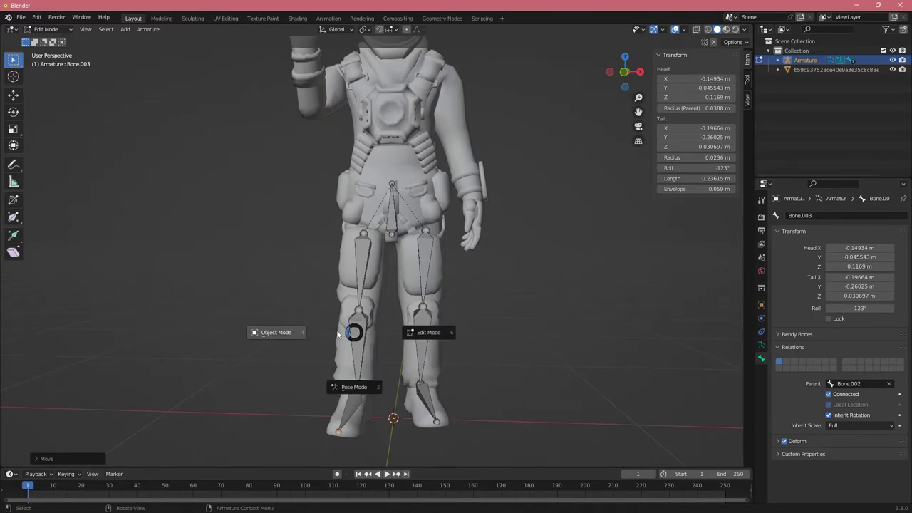
Parent the astronaut mesh to the armature using Armature Deform With Automatic Weights.
left_click(277, 332)
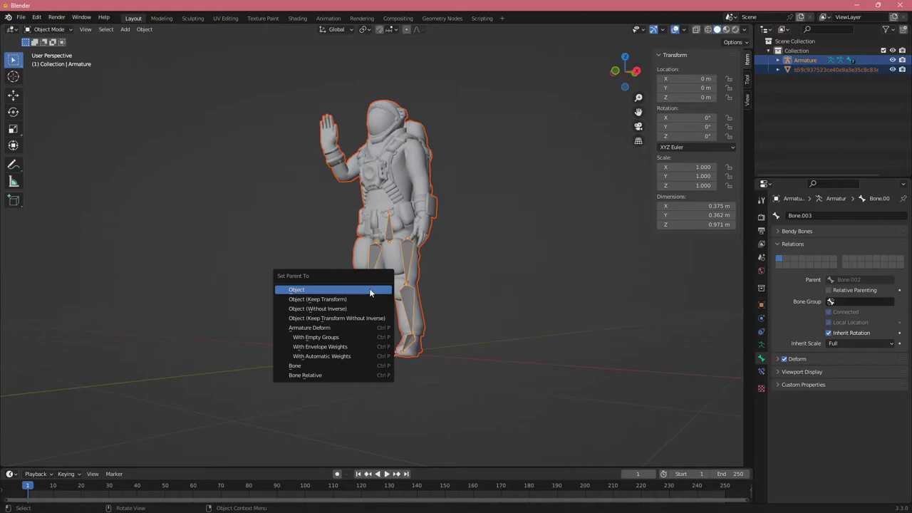
mouse_move(316, 308)
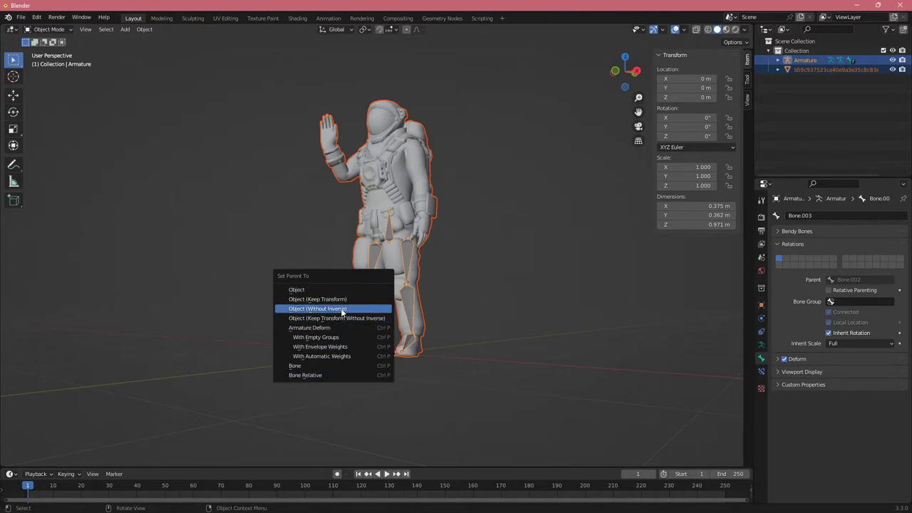
left_click(316, 308)
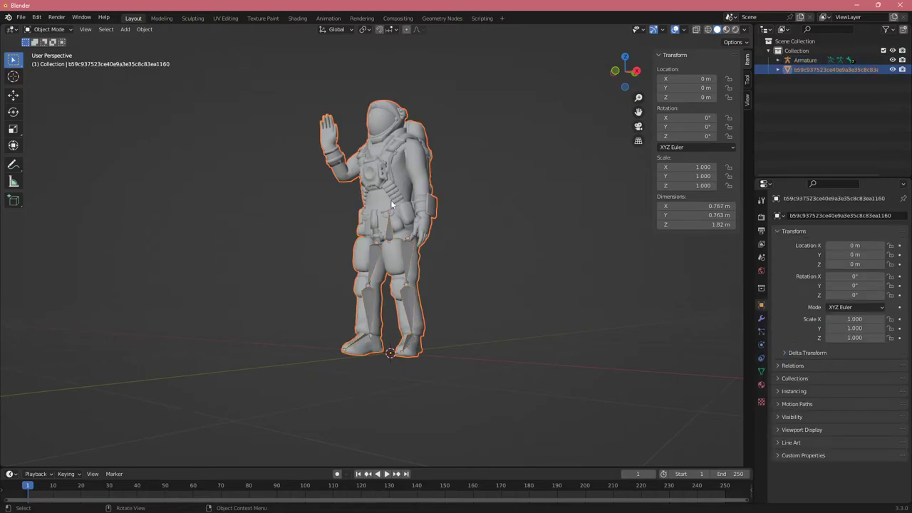
left_click(805, 60)
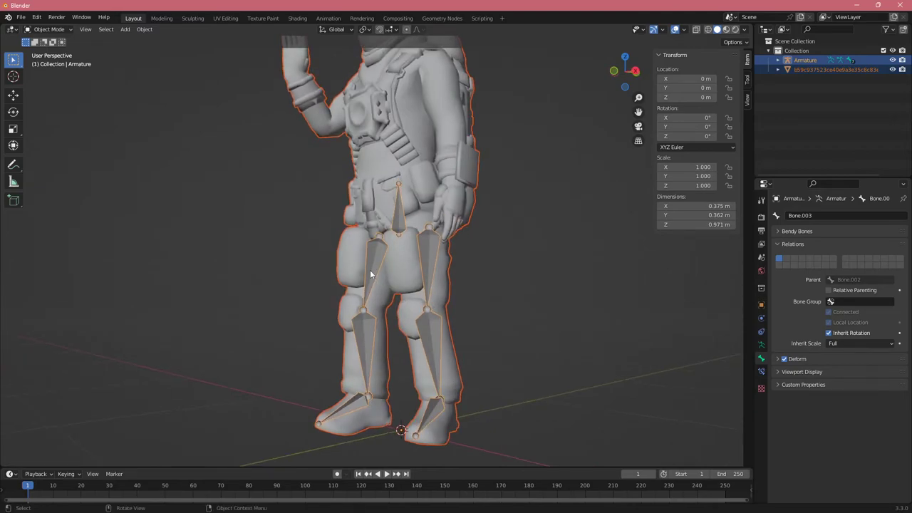
mouse_move(388, 298)
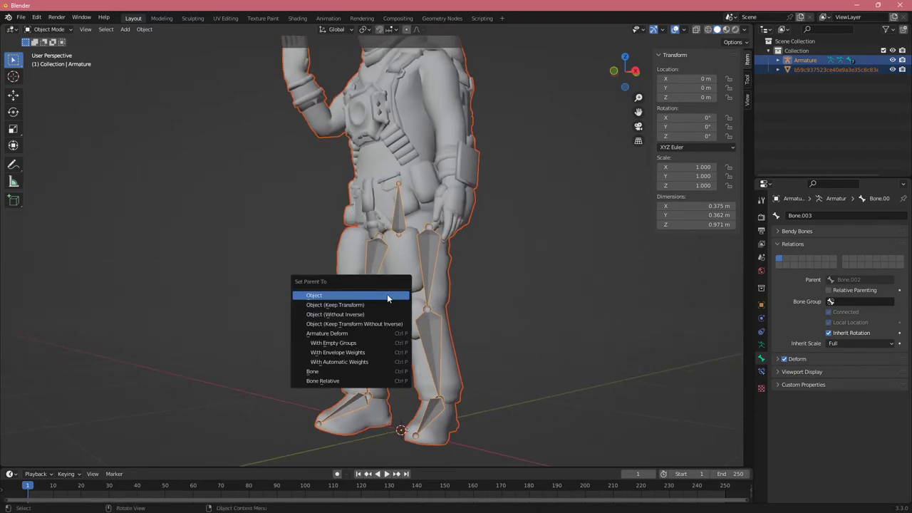
mouse_move(326, 333)
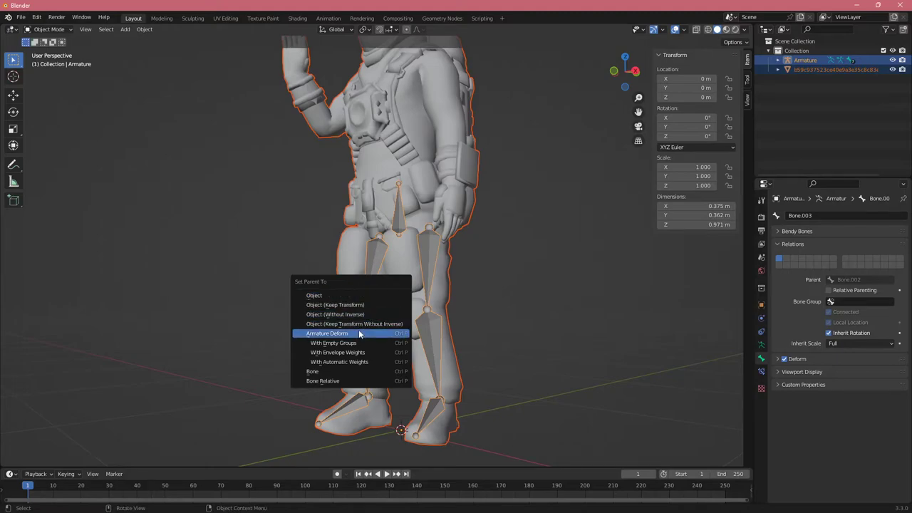
mouse_move(339, 362)
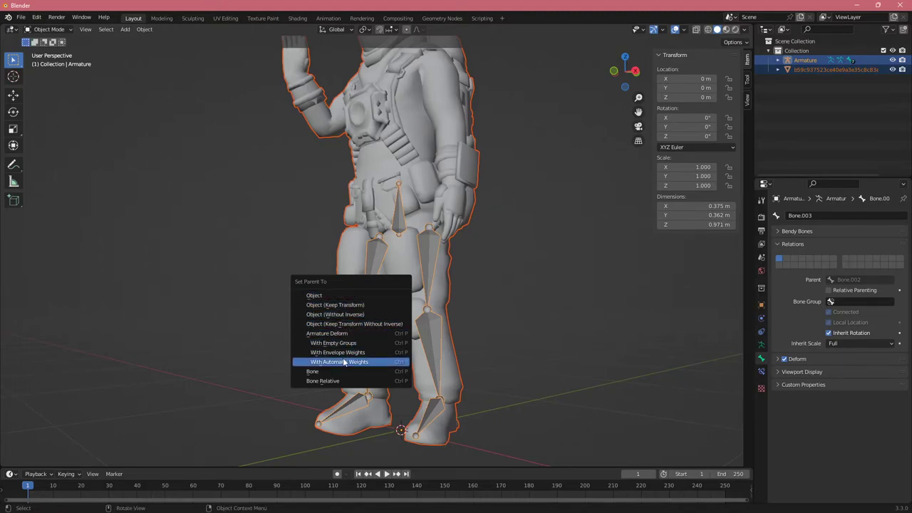
mouse_move(334, 342)
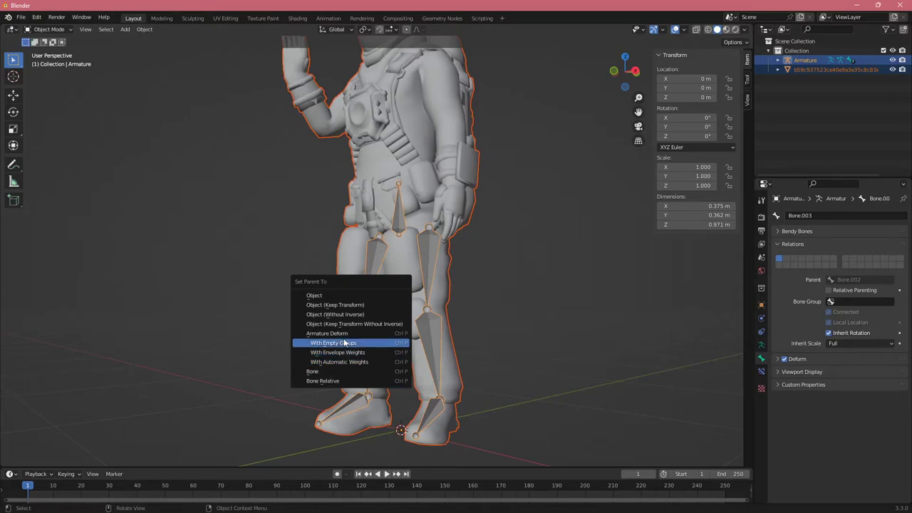
mouse_move(354, 323)
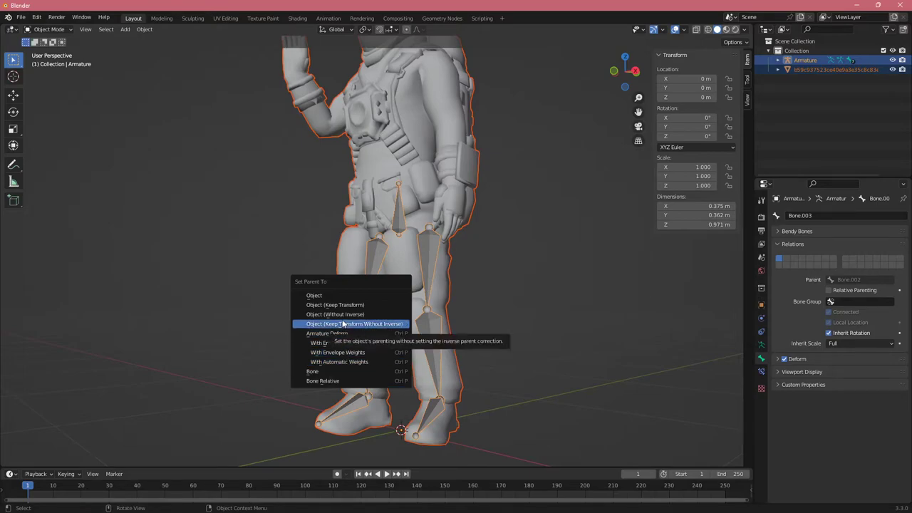
mouse_move(337, 352)
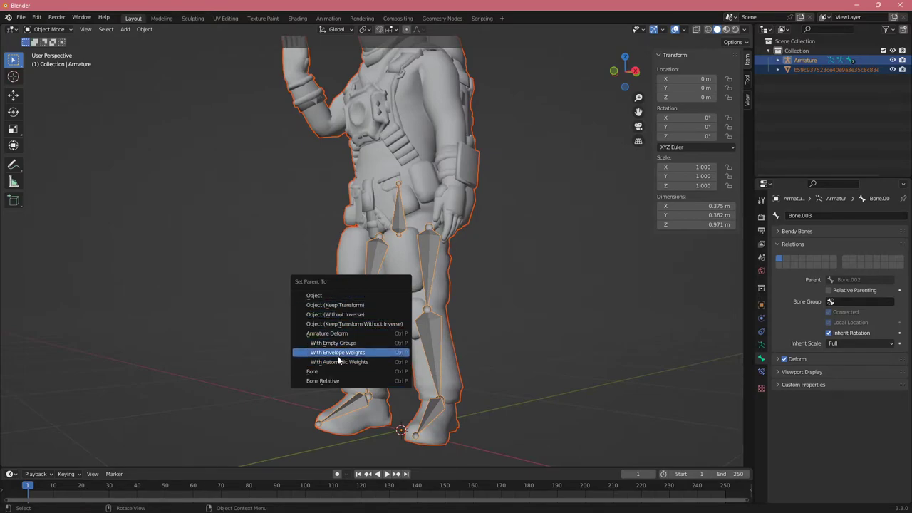
mouse_move(327, 333)
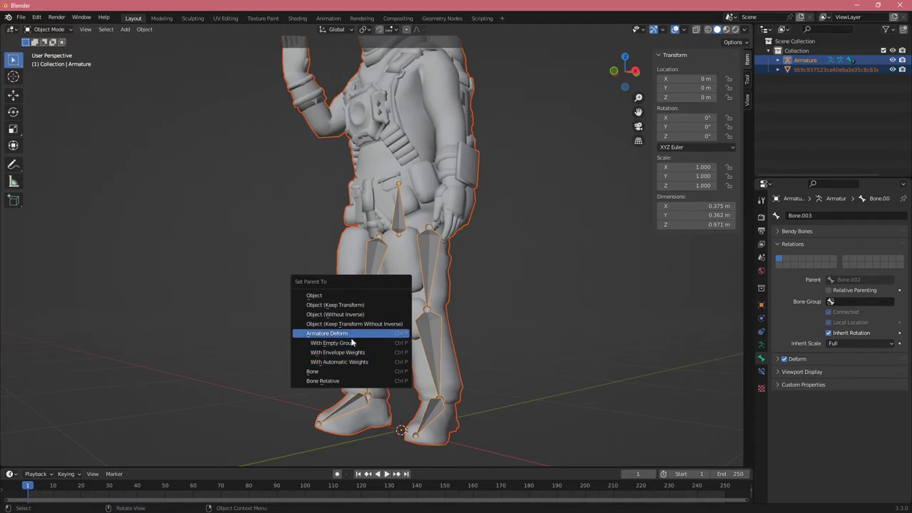
mouse_move(349, 342)
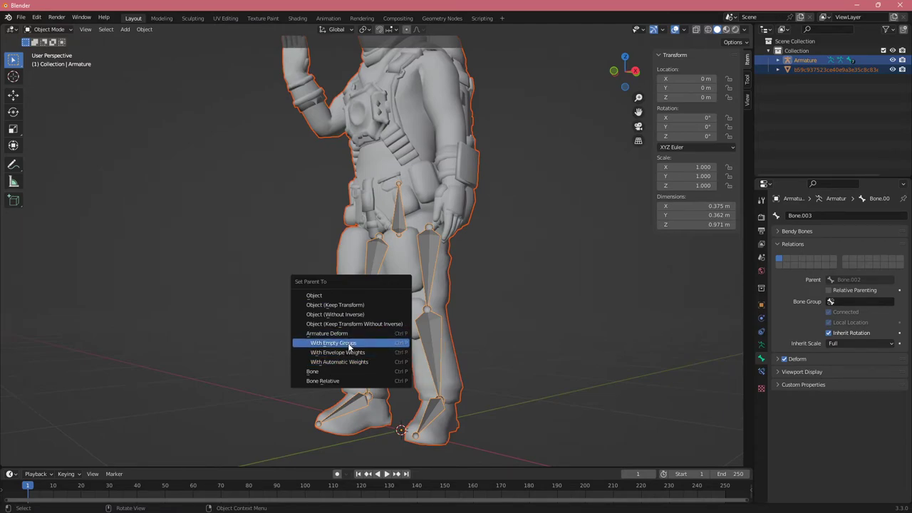
mouse_move(333, 342)
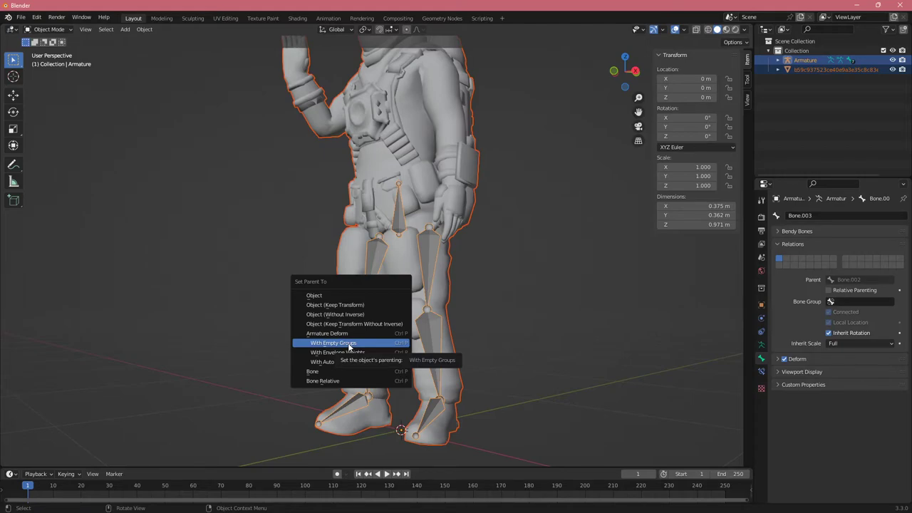
mouse_move(349, 362)
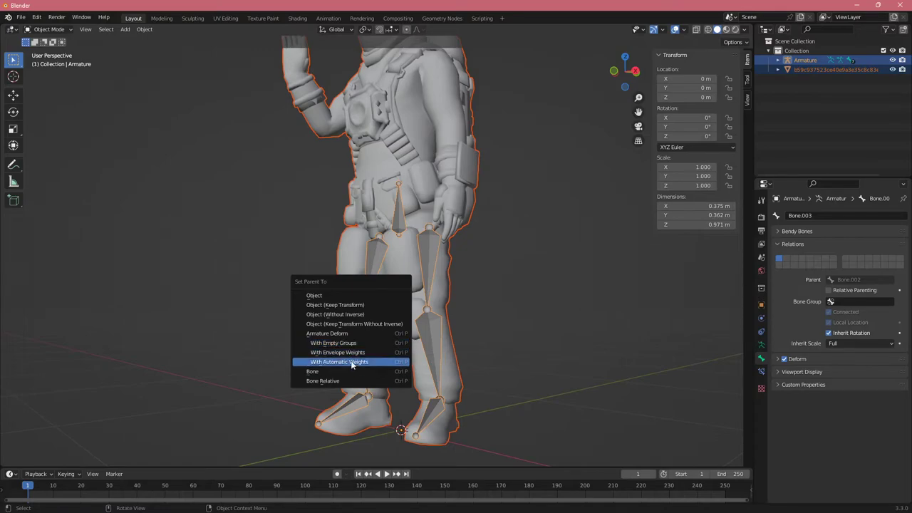
mouse_move(339, 362)
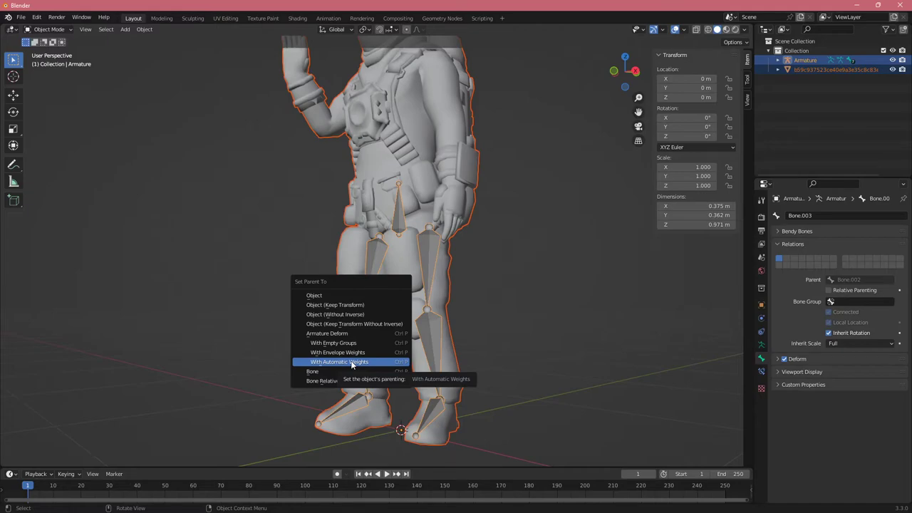
left_click(339, 363)
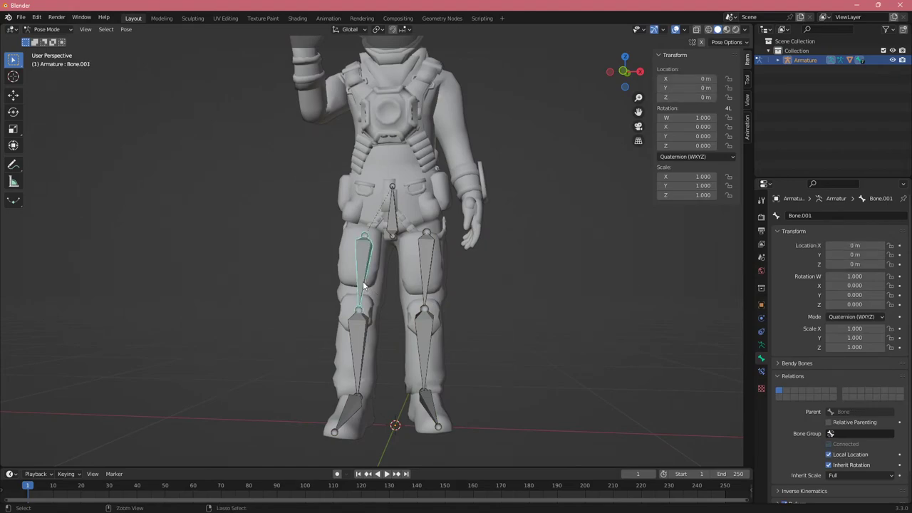
Rotate the lower leg bones in Pose Mode to test how the bound mesh bends.
left_click(45, 29)
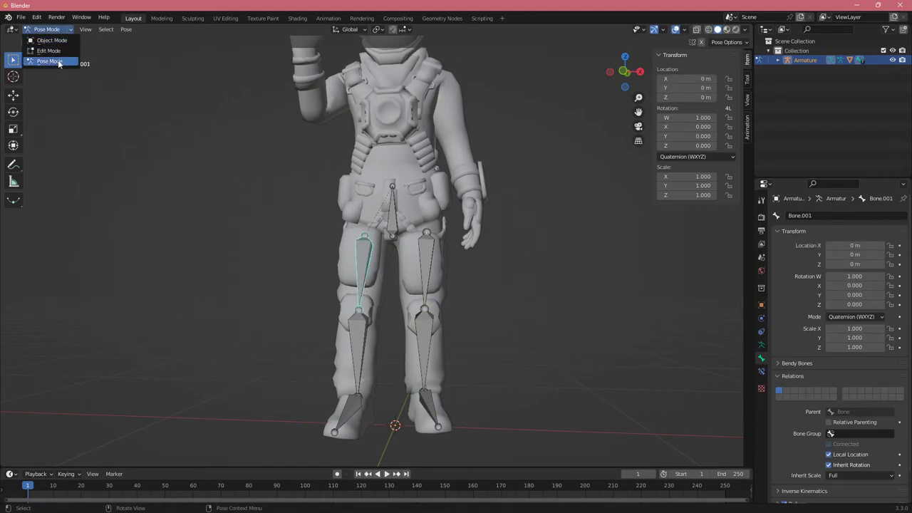
left_click(49, 61)
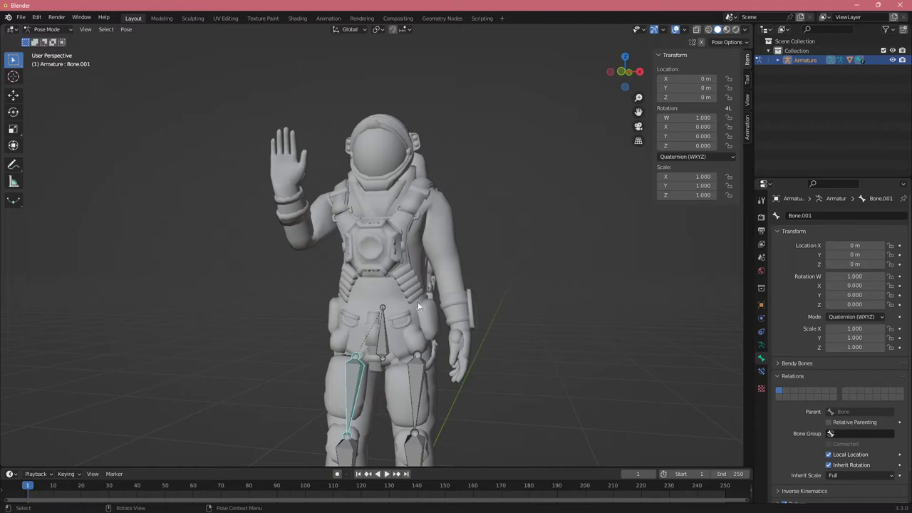
key("r")
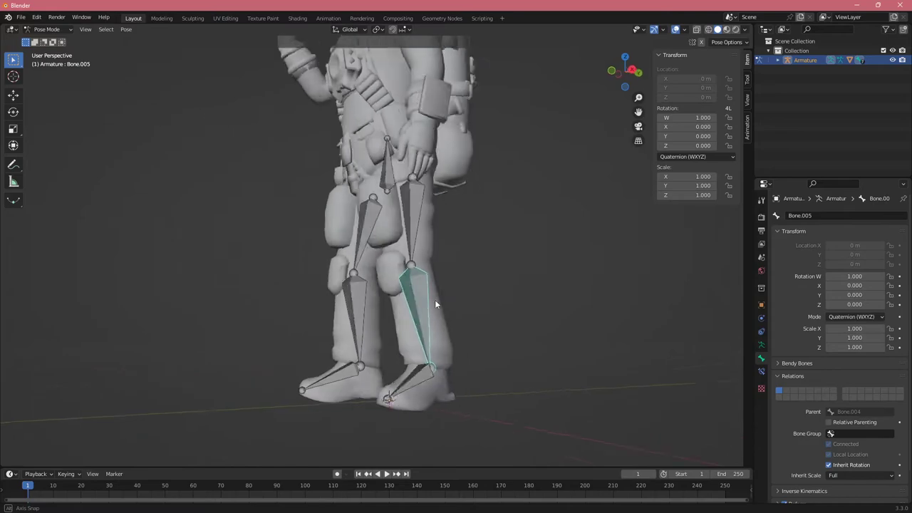
left_click_drag(436, 305, 412, 310)
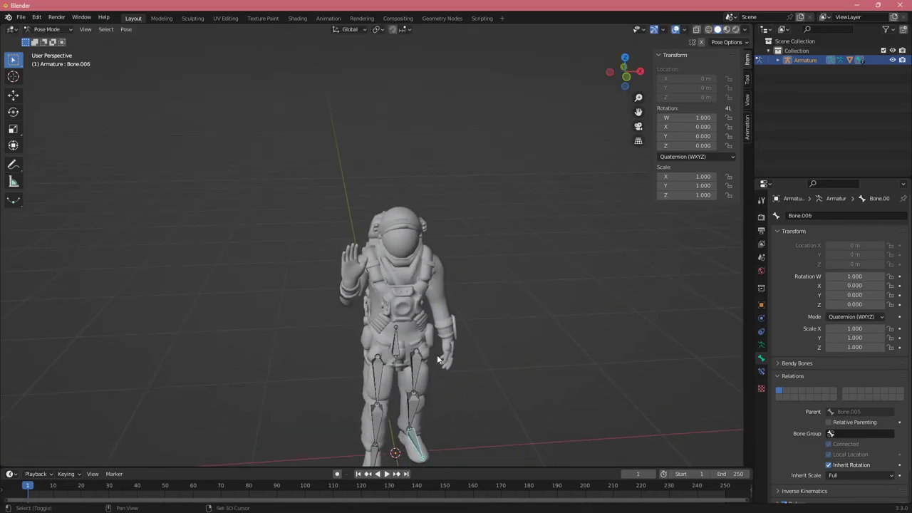
key("r")
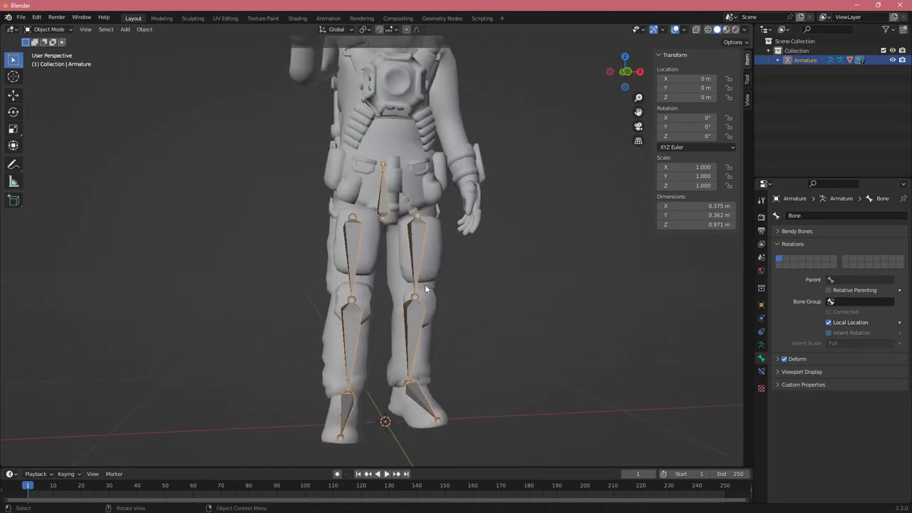
mouse_move(358, 197)
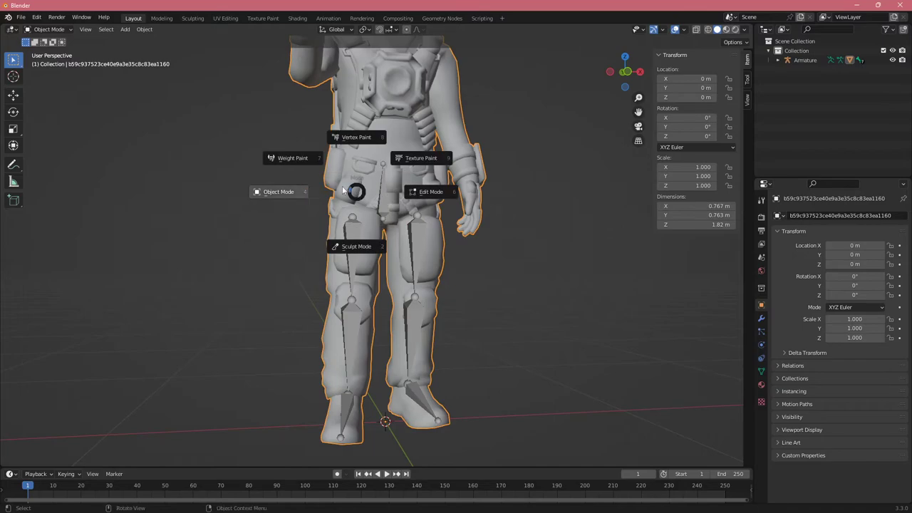
Switch the mesh to Weight Paint mode and show the hip bone's vertex group influence.
left_click(292, 156)
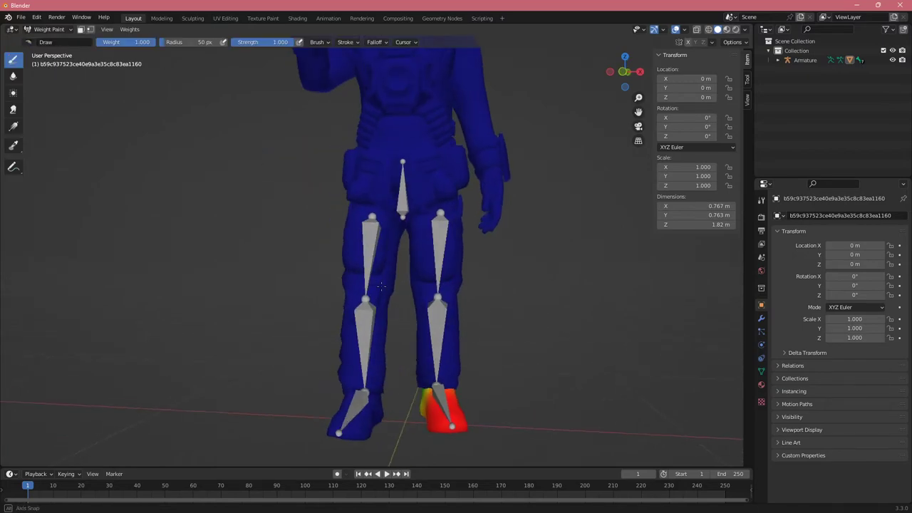
left_click_drag(382, 285, 378, 217)
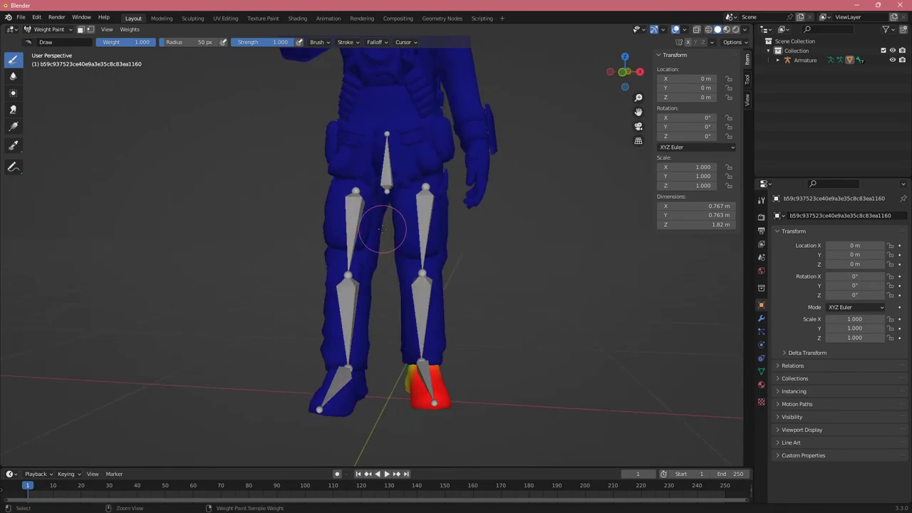
left_click(50, 29)
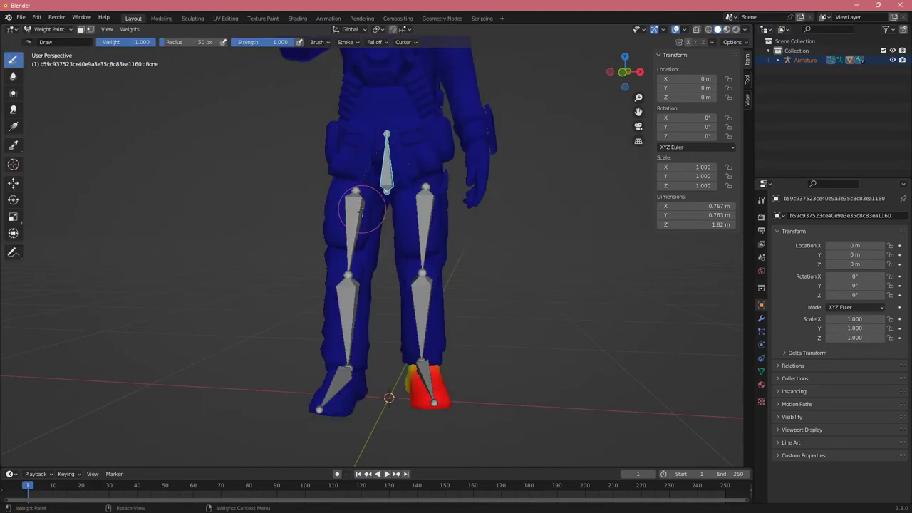
mouse_move(369, 171)
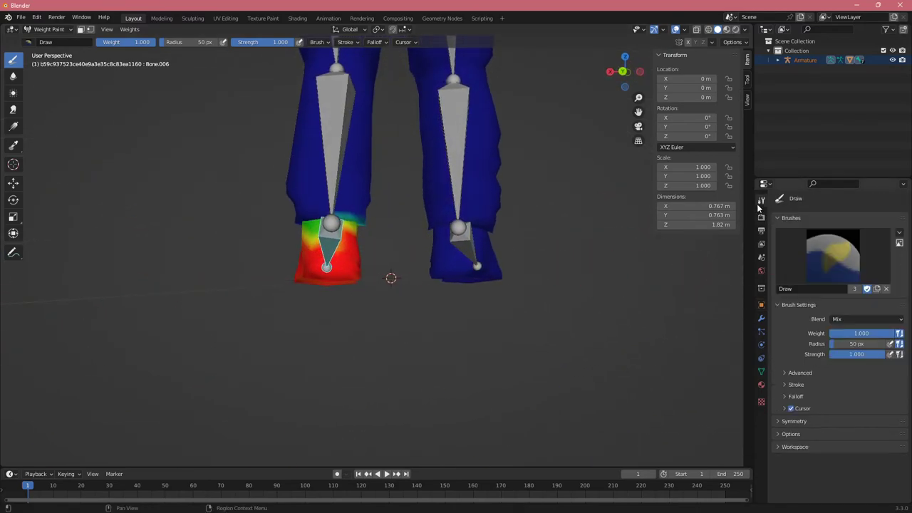
mouse_move(762, 207)
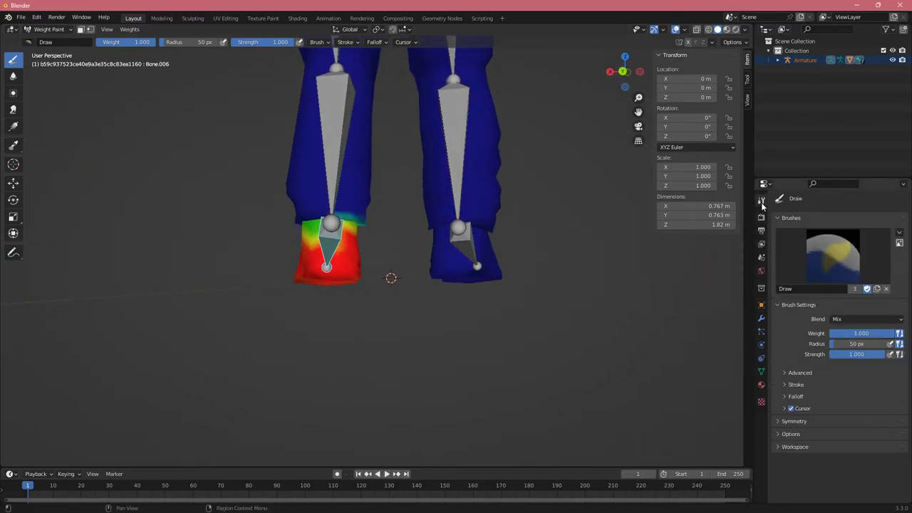
Set the weight brush's Falloff Shape to Projected instead of spherical.
left_click(800, 372)
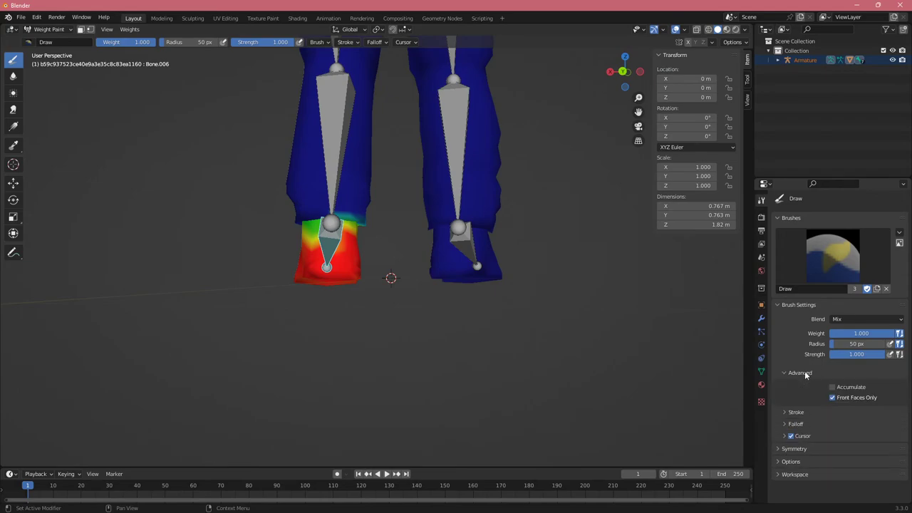
left_click(800, 373)
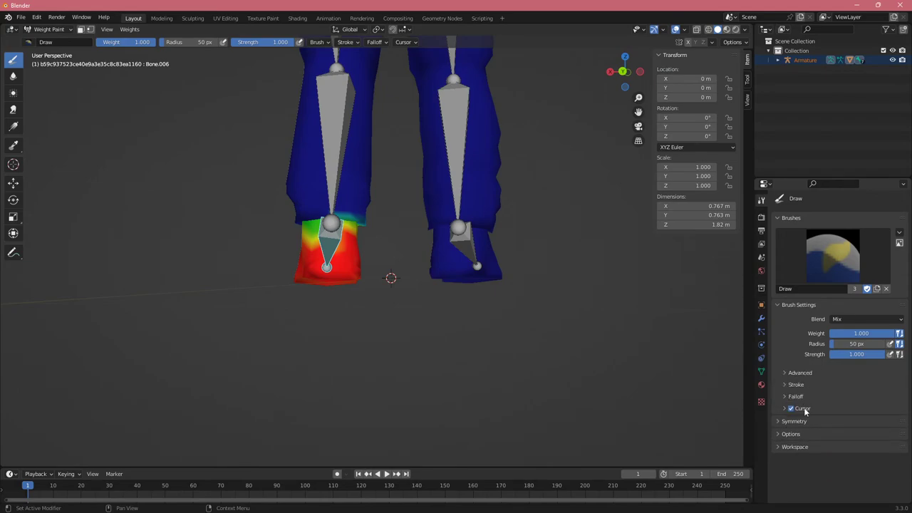
left_click(795, 396)
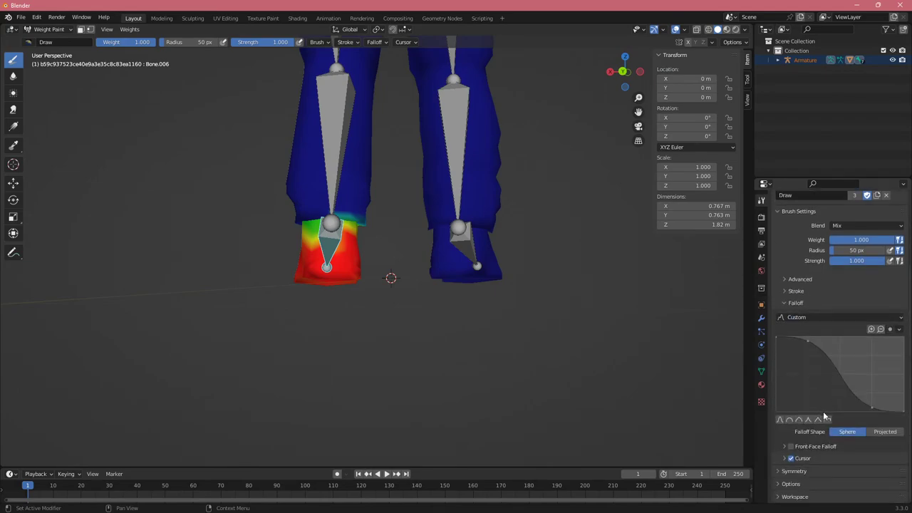
left_click(885, 431)
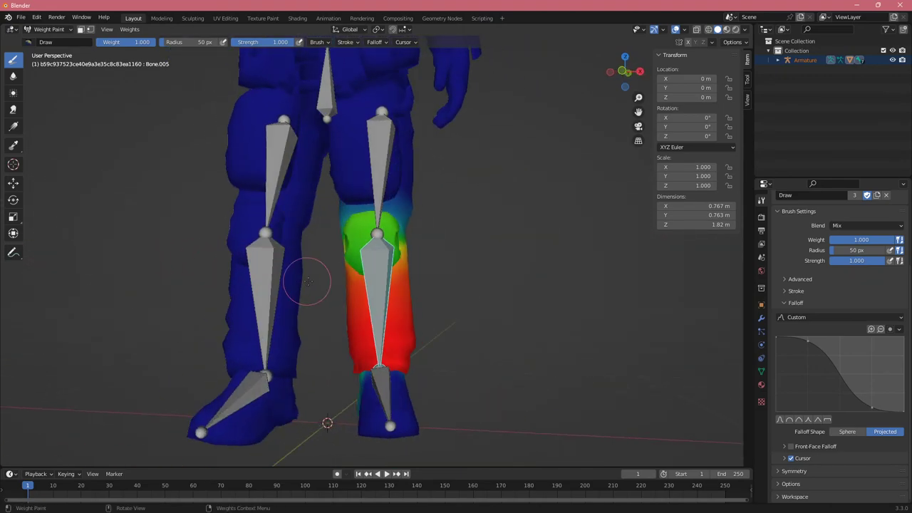
Paint thigh-bone influence over the upper leg, then rotate the bone to check deformation.
left_click_drag(306, 283, 349, 231)
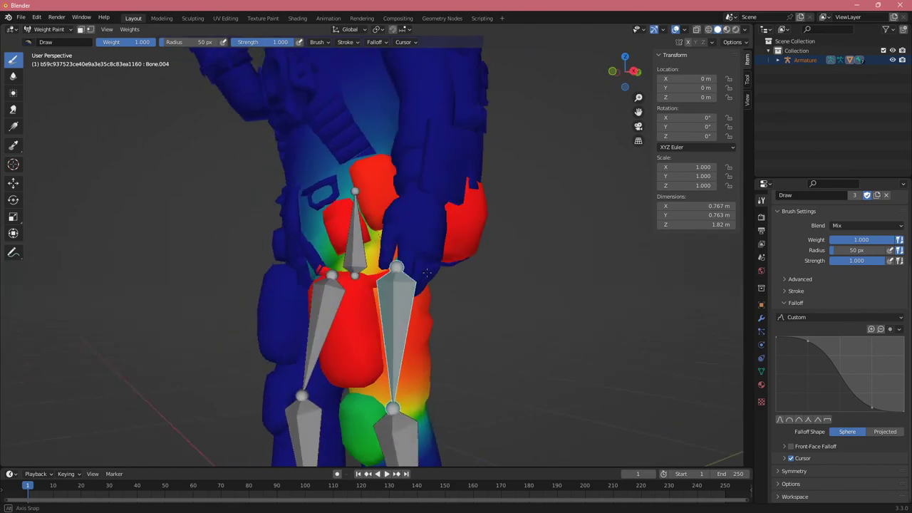
key("r")
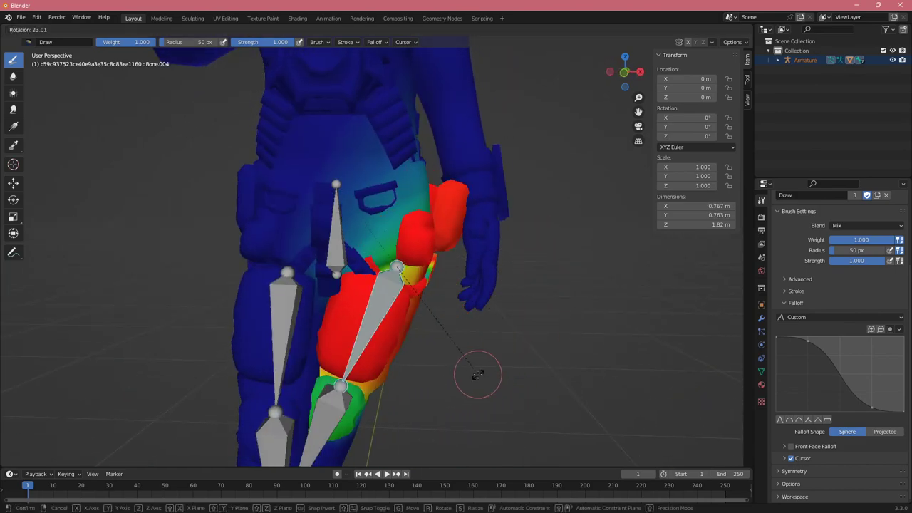